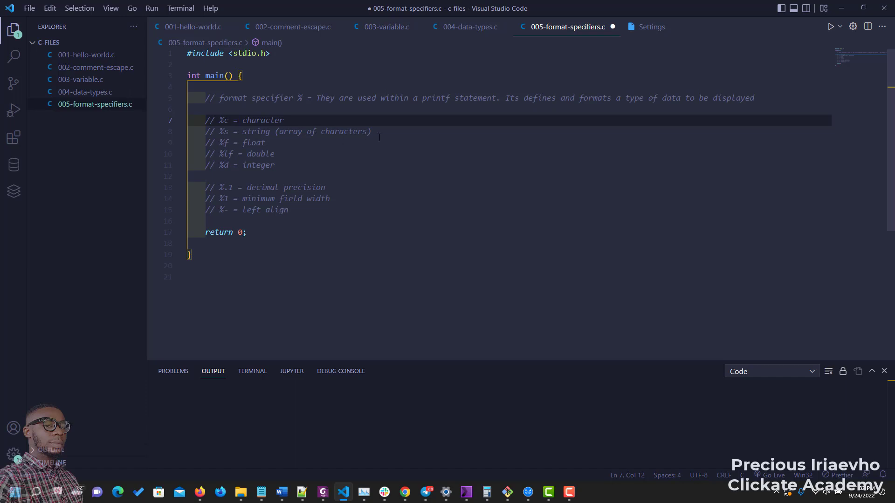
Step: Add a blank line after the '%- = left align' comment inside main
{"action": "left_click", "coordinate": [259, 142]}
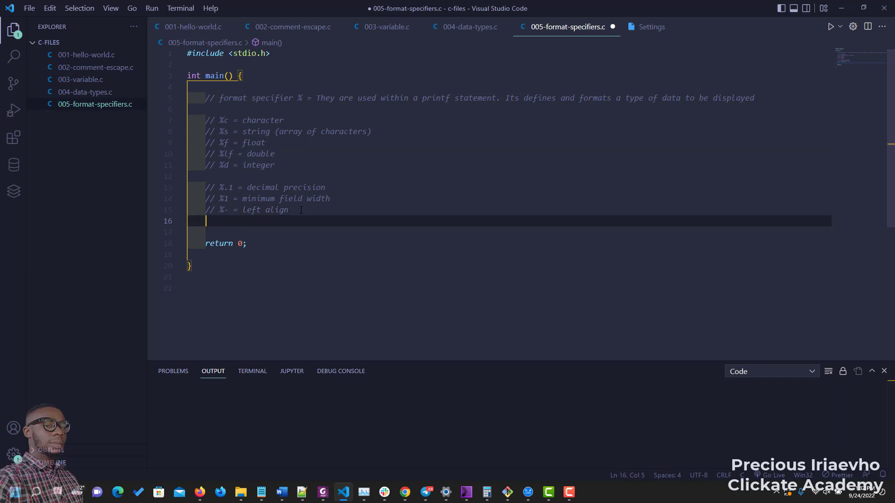
Step: Declare float shoe = 10.78; below the comments and duplicate it into three lines
{"action": "type", "text": "float"}
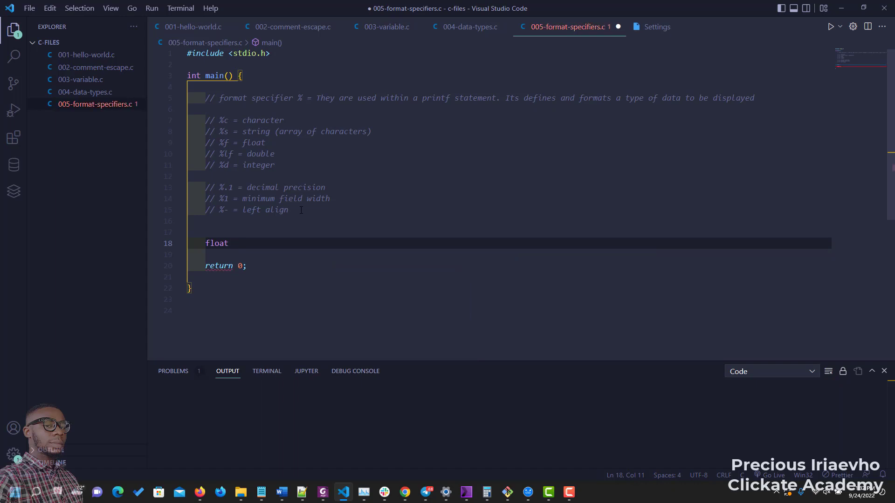
{"action": "type", "text": "shoe ="}
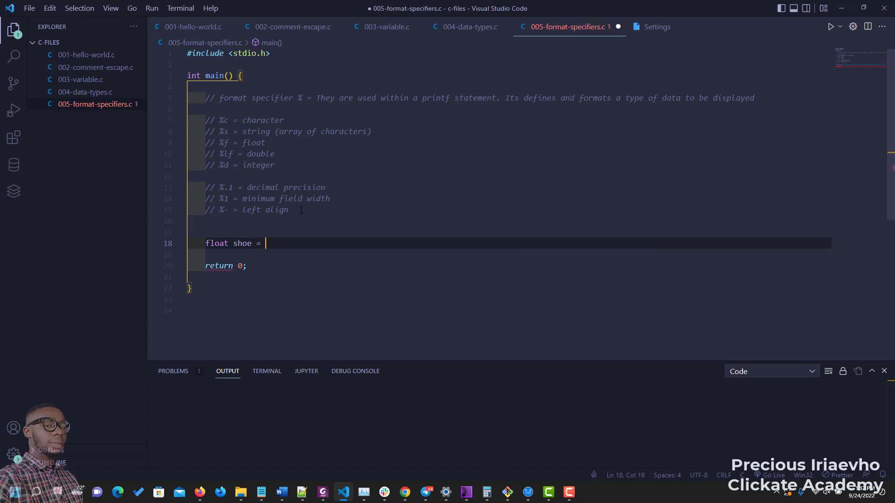
{"action": "type", "text": "10"}
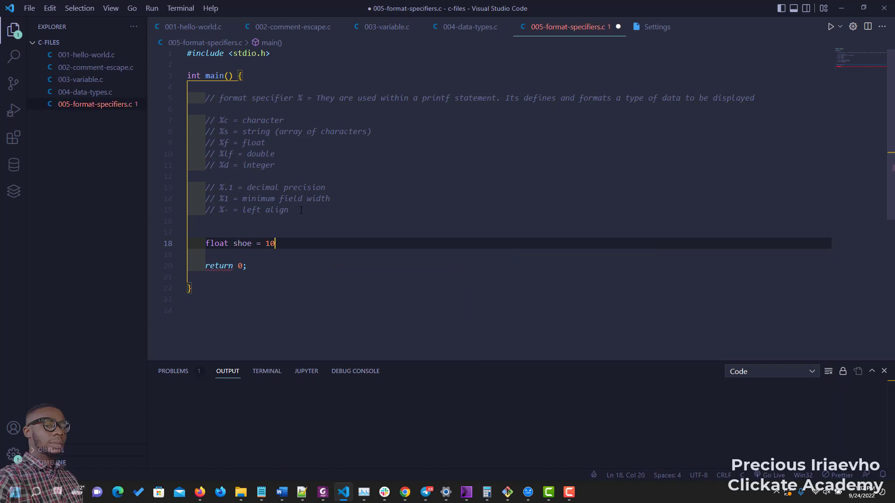
{"action": "type", "text": ".7"}
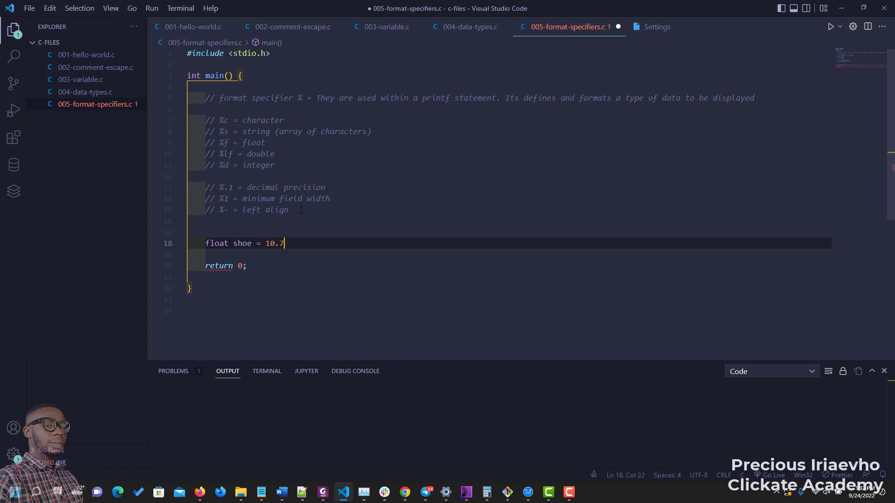
{"action": "type", "text": "8"}
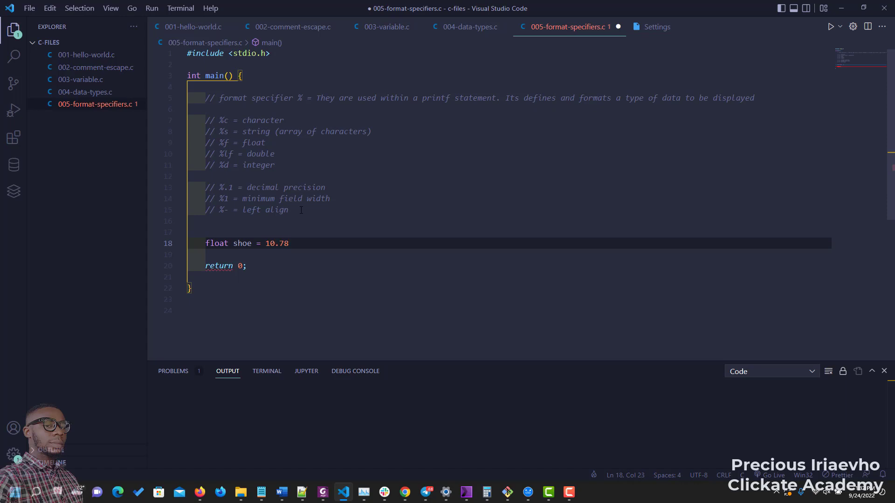
{"action": "type", "text": ";"}
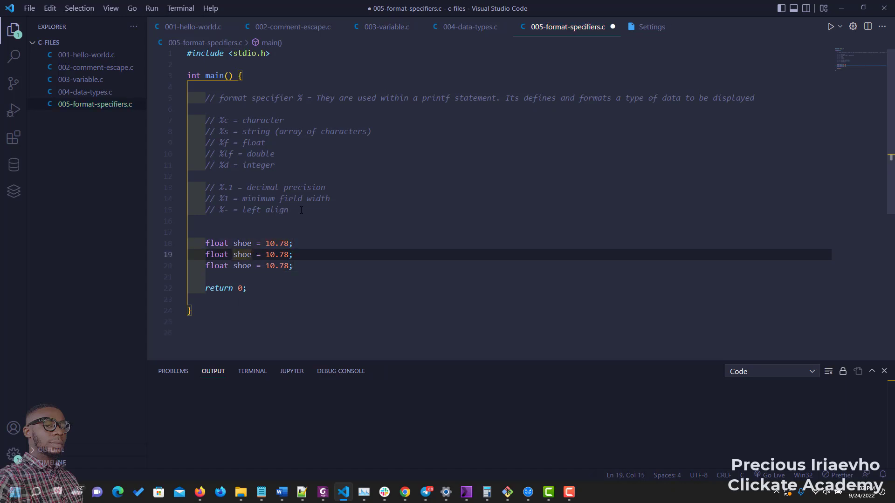
Step: Turn the copies into bag = 120.78 and shirt = 3810.78, then start a new line
{"action": "type", "text": "bag"}
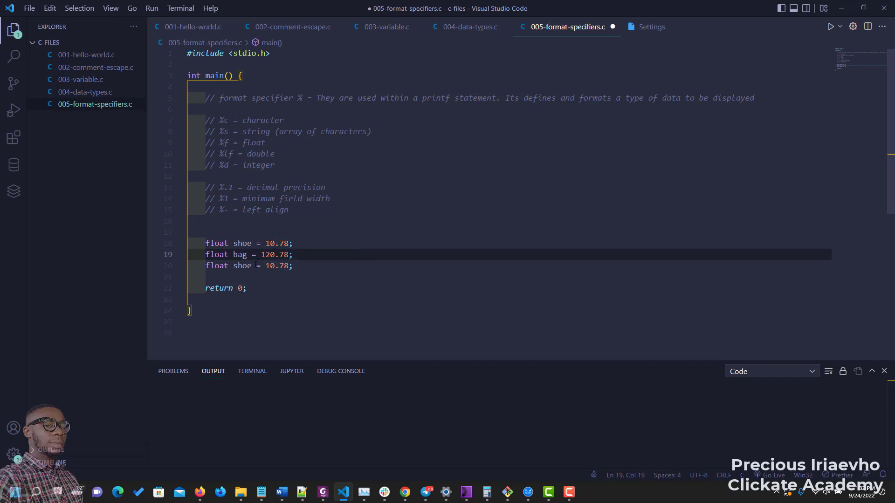
{"action": "left_click", "coordinate": [242, 265]}
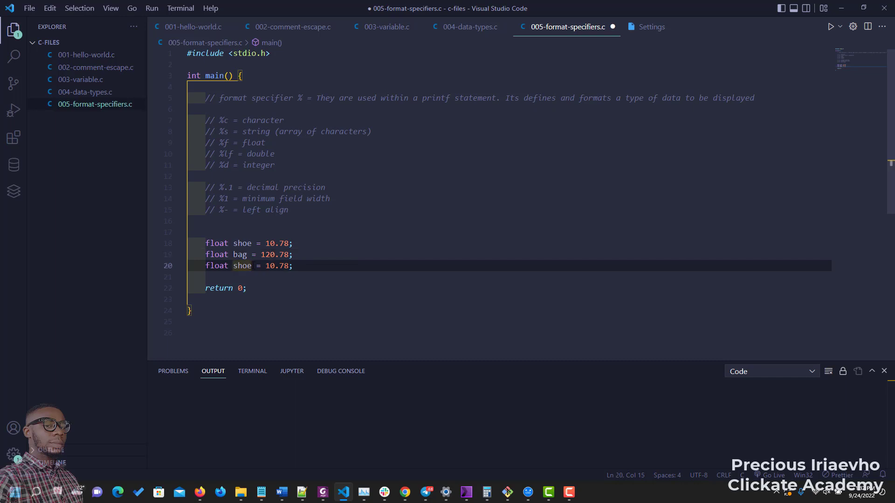
{"action": "type", "text": "shirt"}
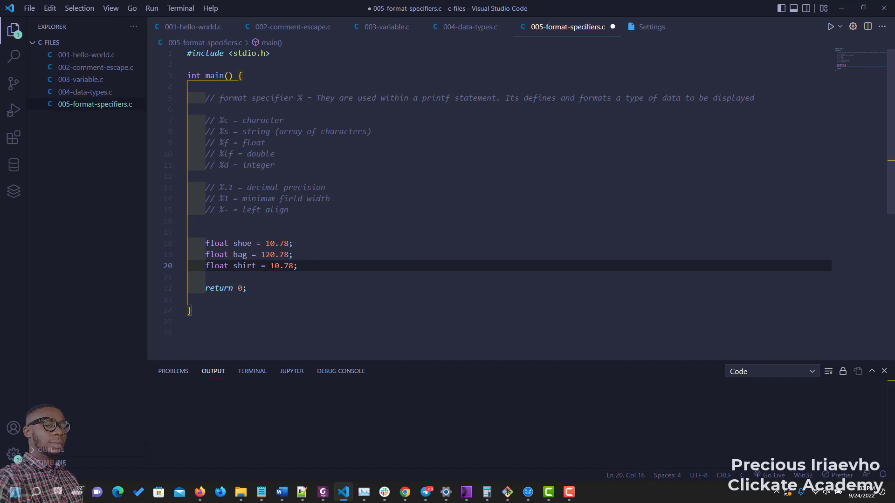
{"action": "type", "text": "38"}
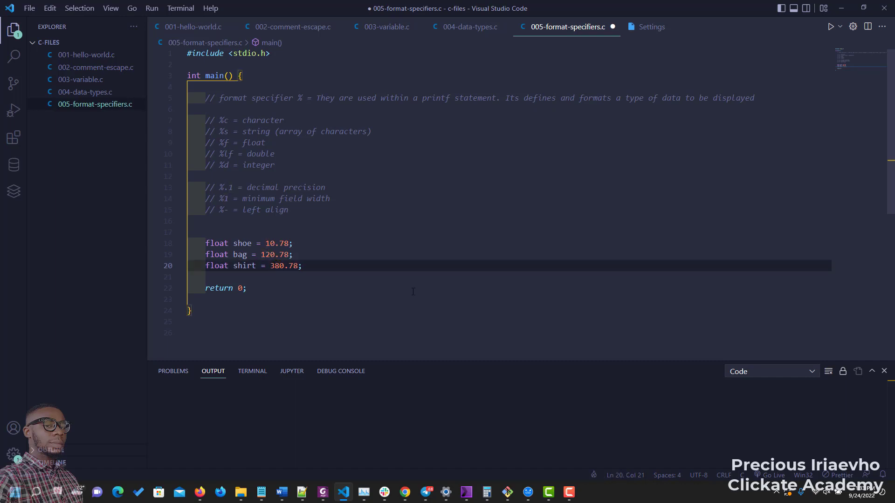
{"action": "type", "text": "1"}
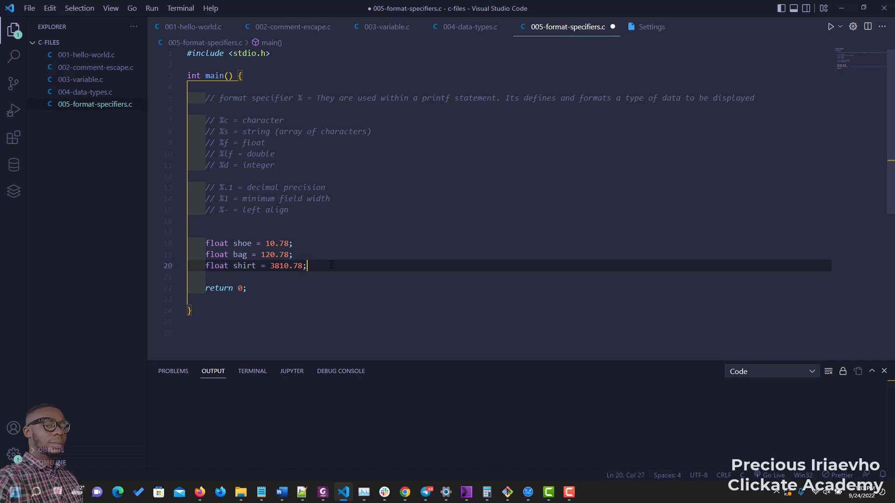
{"action": "key", "text": "Enter"}
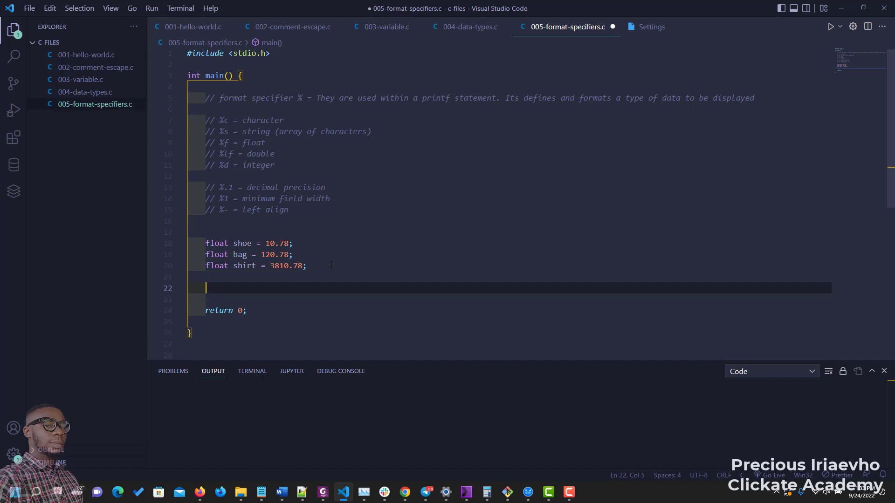
Step: Write printf("The shoe costs : $%f", shoe); beneath the declarations
{"action": "type", "text": "pri"}
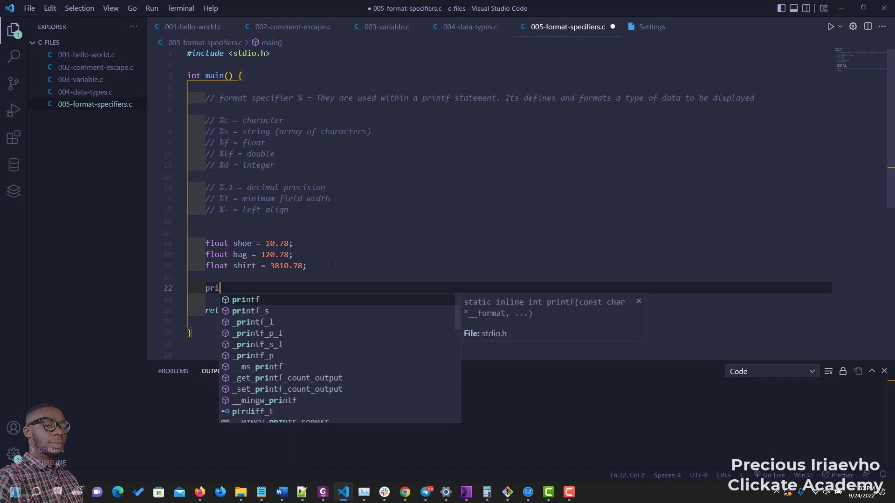
{"action": "type", "text": "ntf("}
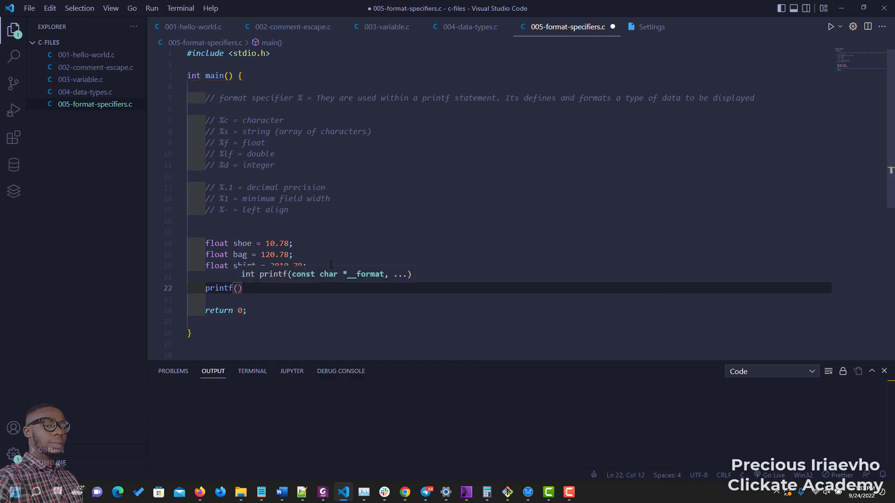
{"action": "type", "text": "\"\""}
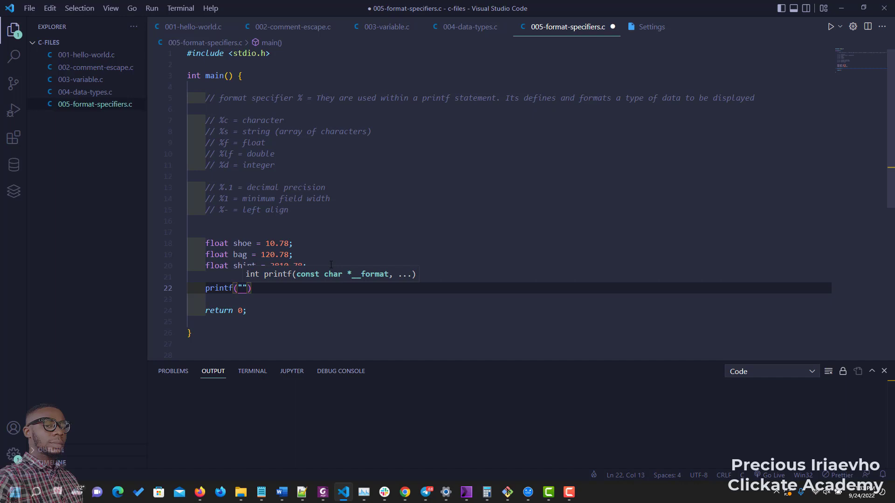
{"action": "type", "text": "The shoe costs"}
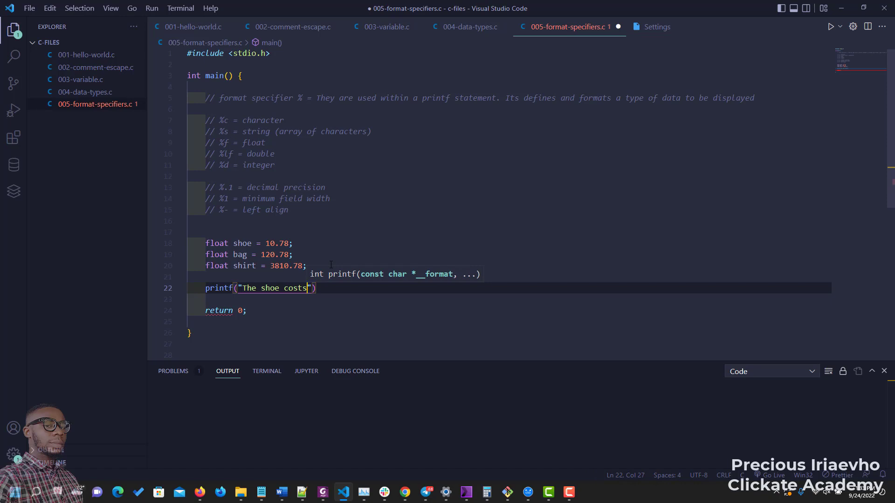
{"action": "type", "text": "\" \""}
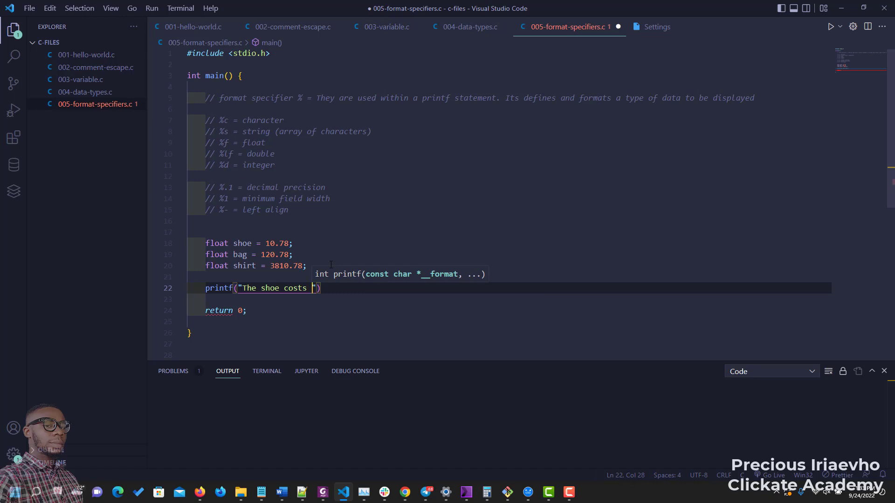
{"action": "type", "text": "%f"}
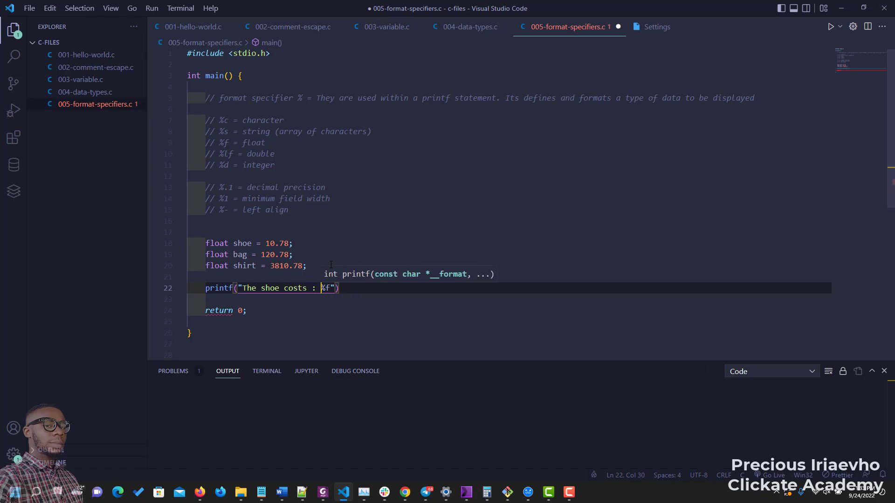
{"action": "type", "text": "$"}
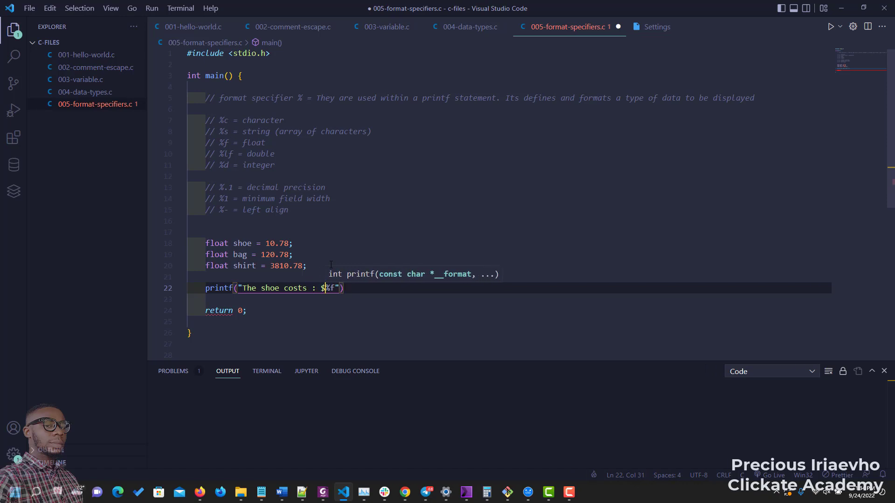
{"action": "type", "text": "\","}
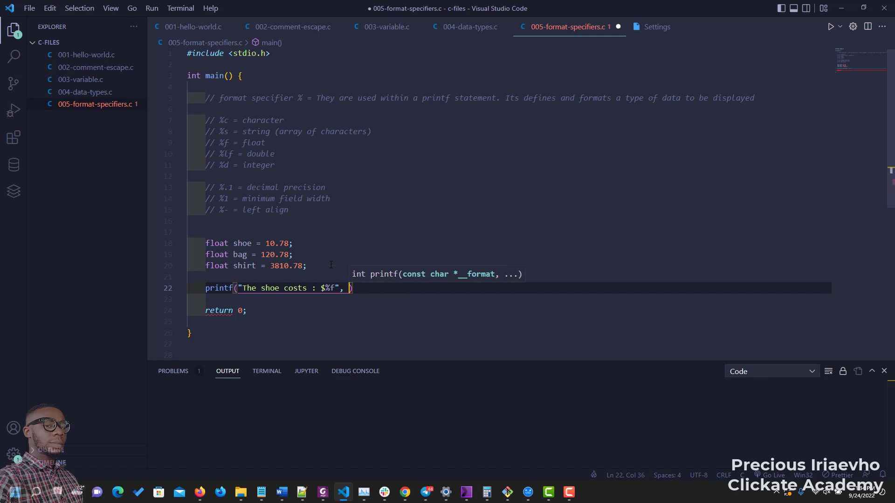
{"action": "type", "text": "show"}
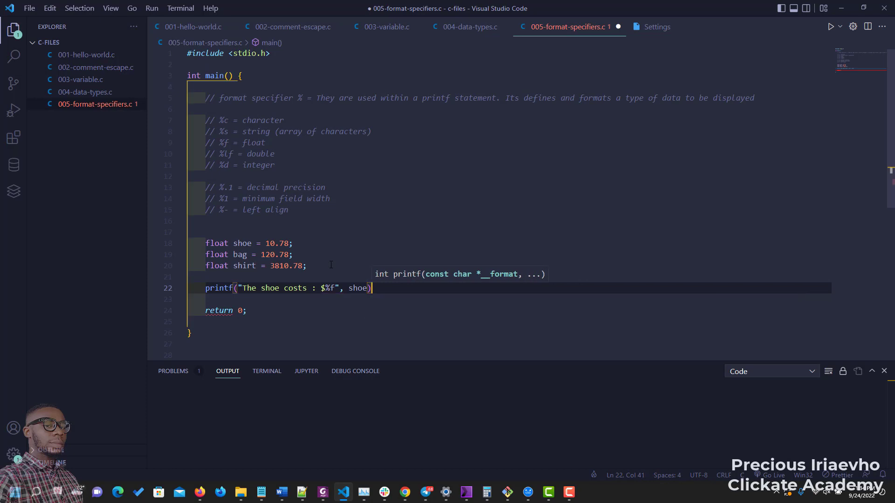
{"action": "type", "text": ";"}
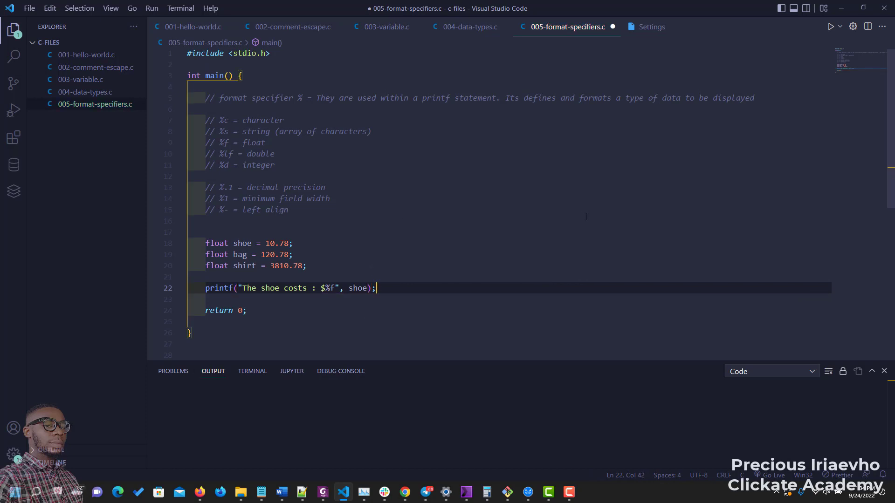
Step: Save and run the program, printing 'The shoe costs : $10.780000'
{"action": "key", "text": "ctrl+s"}
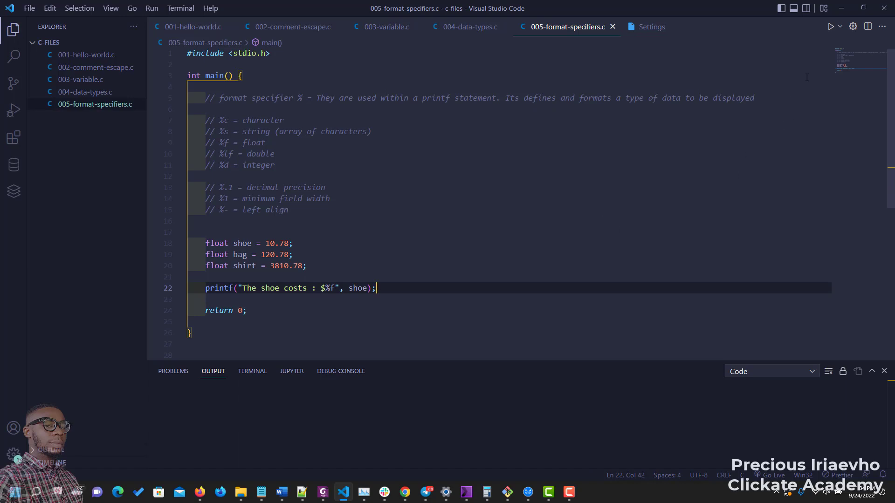
{"action": "left_click", "coordinate": [831, 26]}
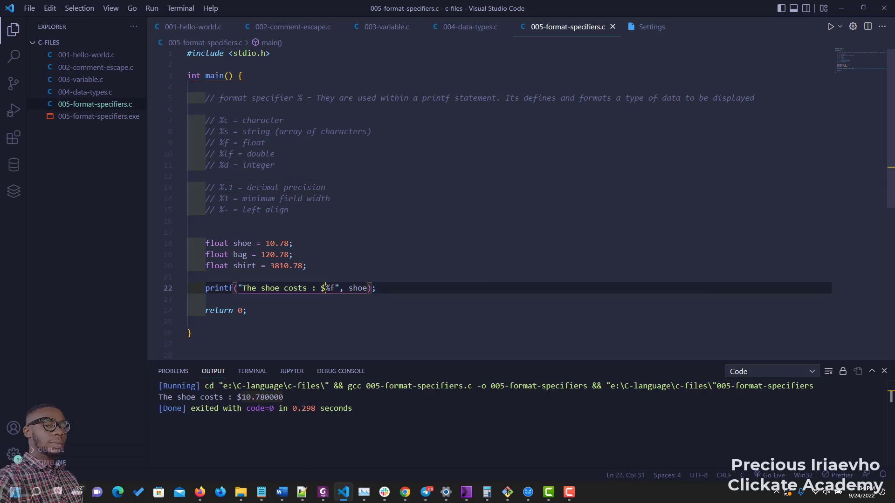
Step: Change the shoe specifier to %.2f and rerun to print $ 10.78
{"action": "type", "text": "\" \""}
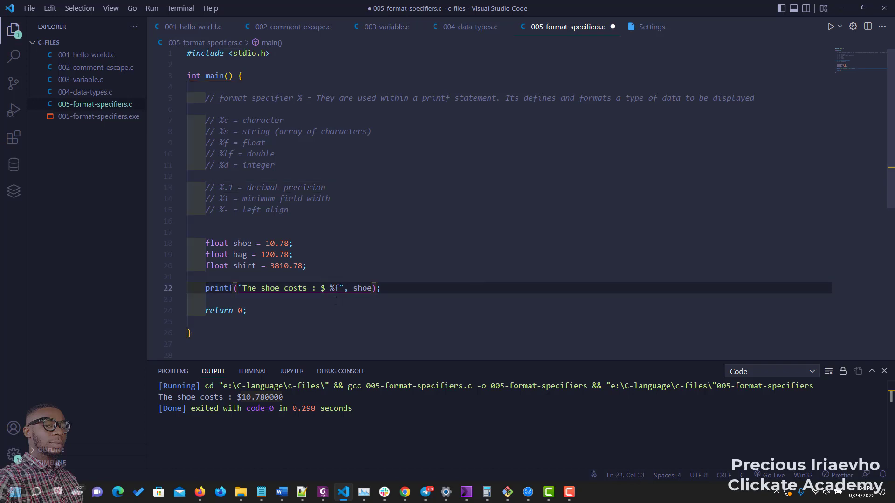
{"action": "type", "text": ".2"}
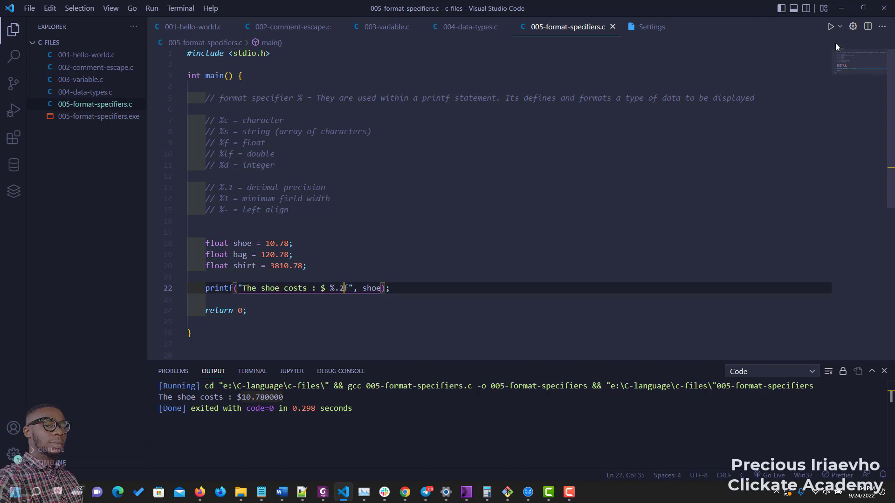
{"action": "left_click", "coordinate": [815, 26]}
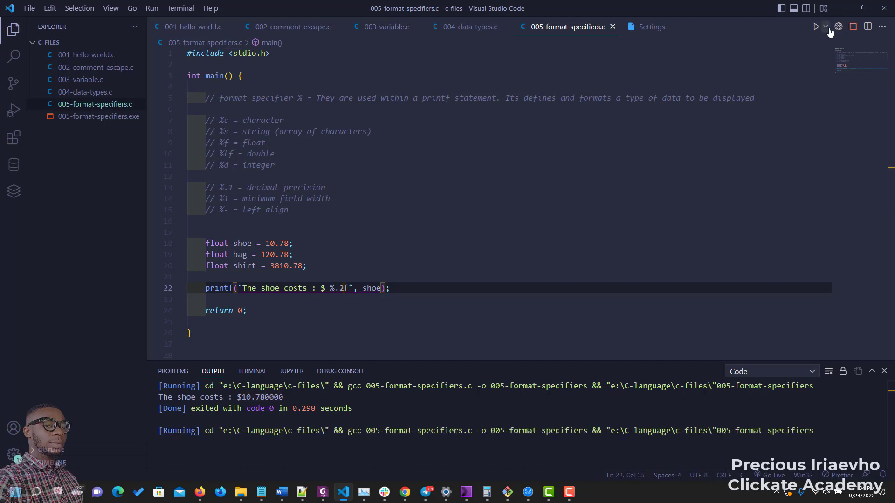
{"action": "left_click", "coordinate": [815, 26]}
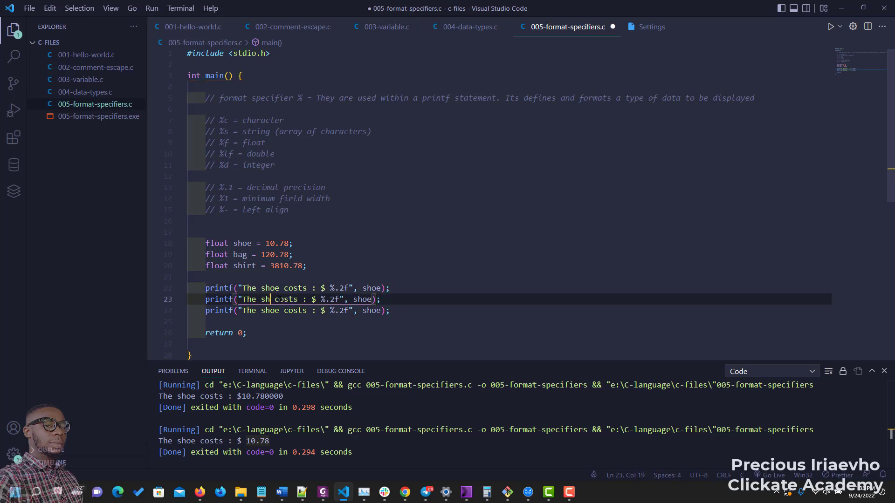
Step: Edit the duplicated printf lines to print the bag and shirt costs with their variables
{"action": "type", "text": "bag"}
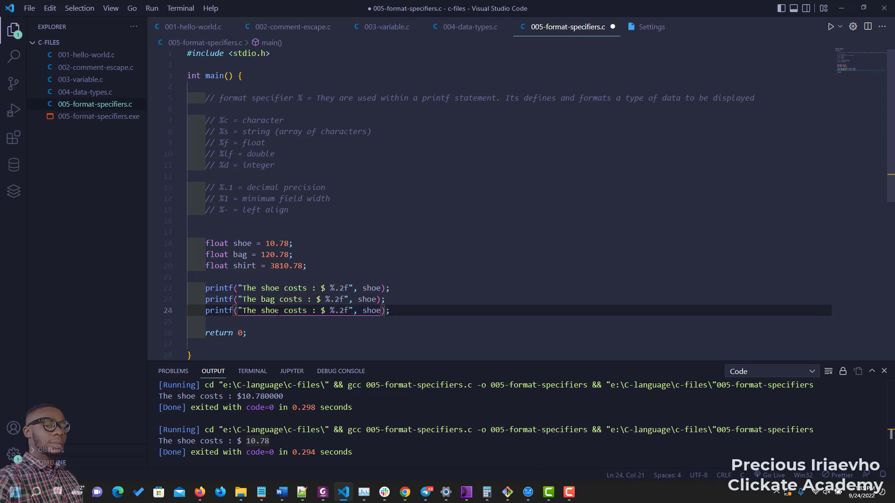
{"action": "type", "text": "shirt"}
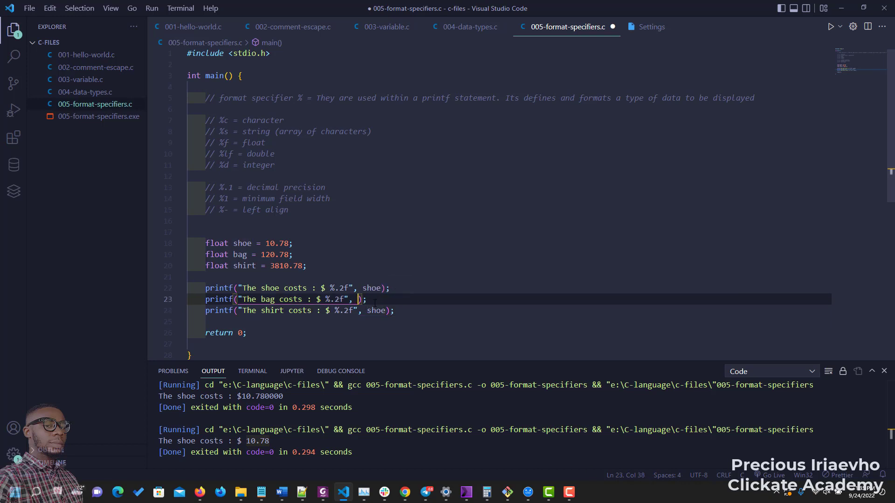
{"action": "type", "text": "bag"}
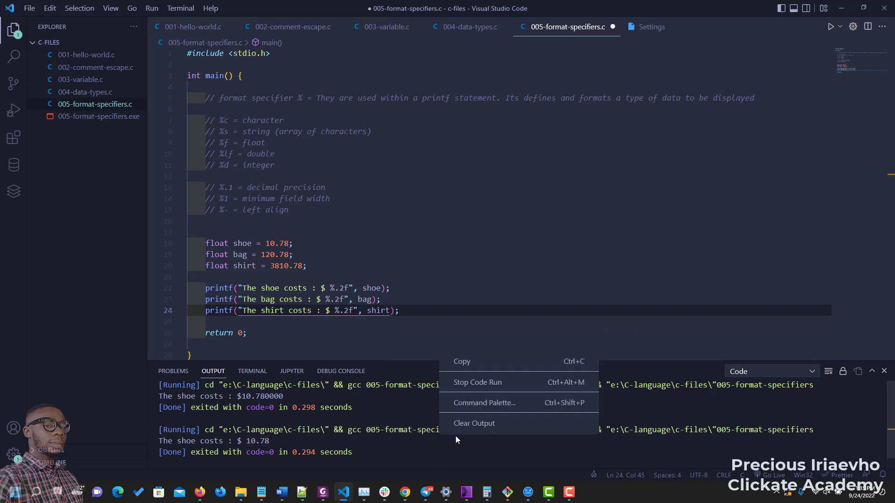
Step: Clear the Output panel and rerun, showing $ 10.78, $ 120.78, $ 3810.78 on one line
{"action": "left_click", "coordinate": [473, 422]}
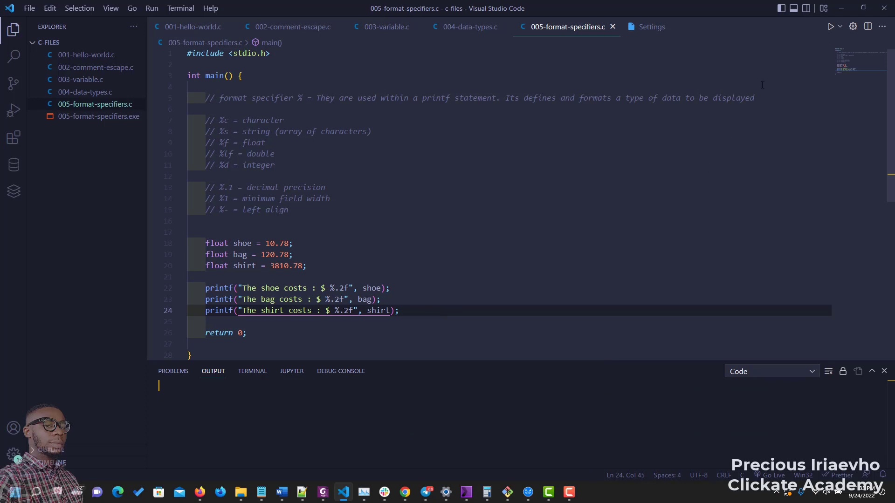
{"action": "left_click", "coordinate": [831, 26]}
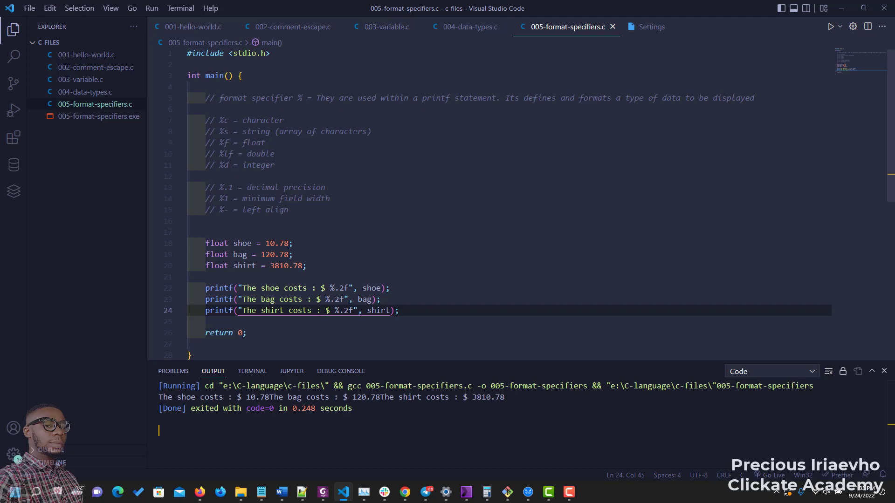
{"action": "left_click", "coordinate": [353, 287]}
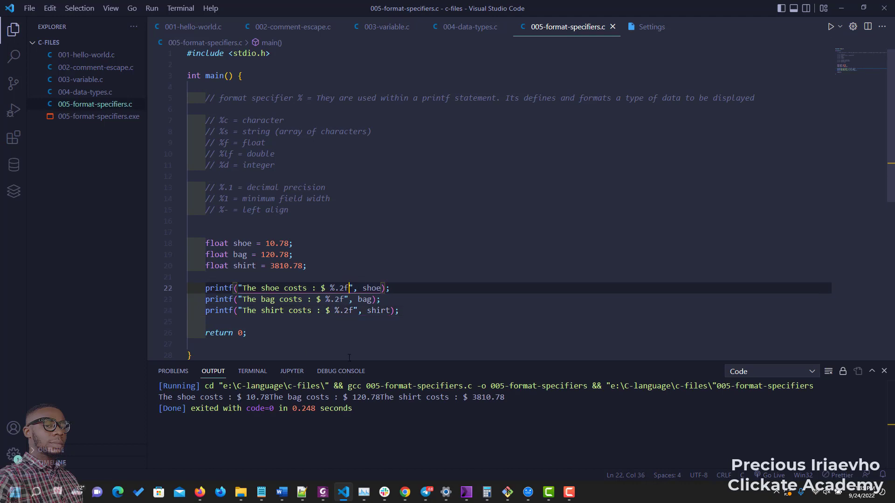
Step: Add \n after %.2f in the shoe and bag strings and rerun
{"action": "type", "text": "\\n"}
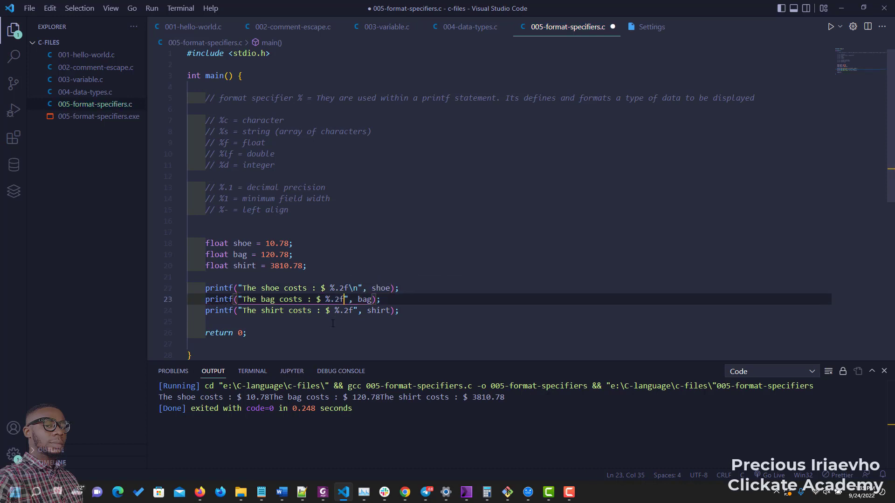
{"action": "type", "text": "\\n"}
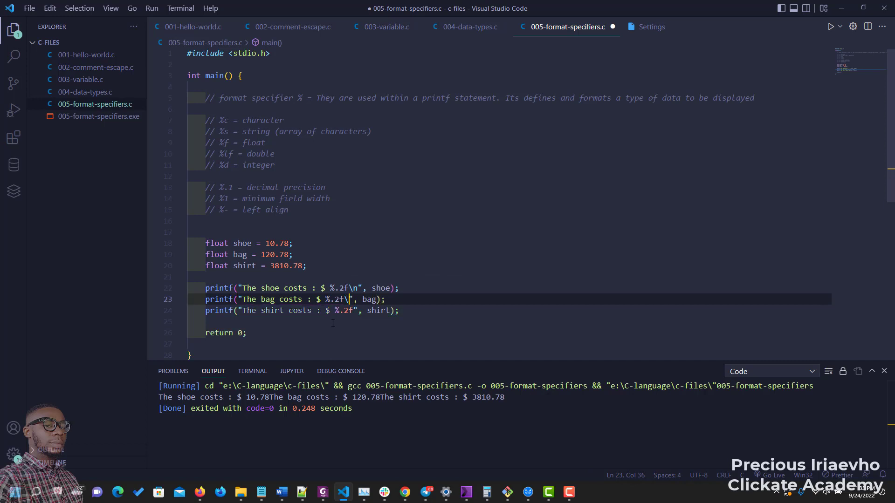
{"action": "type", "text": "\\n"}
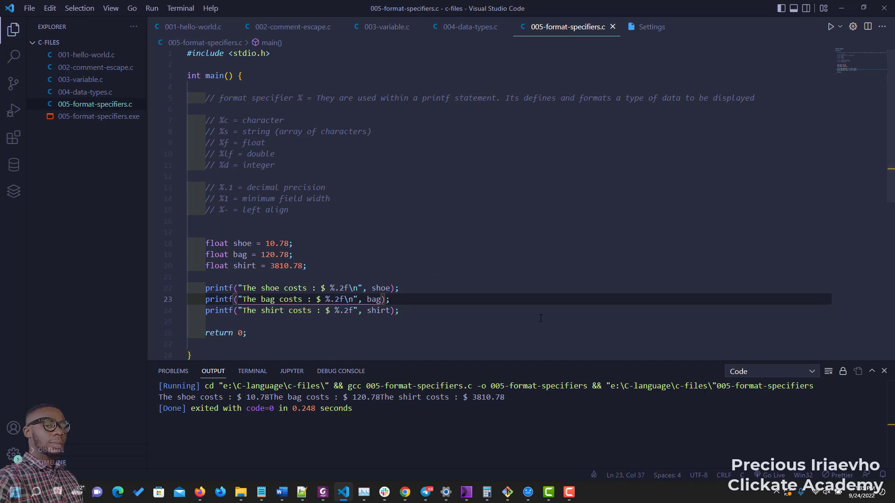
{"action": "mouse_move", "coordinate": [830, 27]}
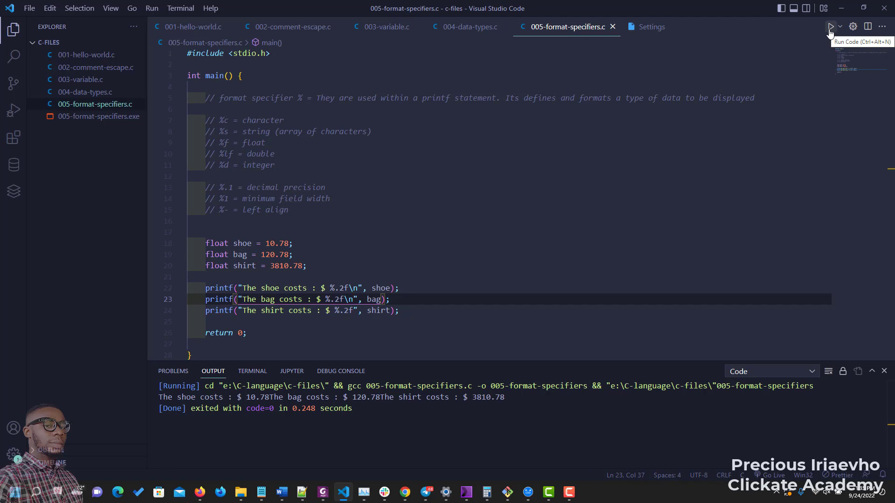
{"action": "left_click", "coordinate": [831, 26]}
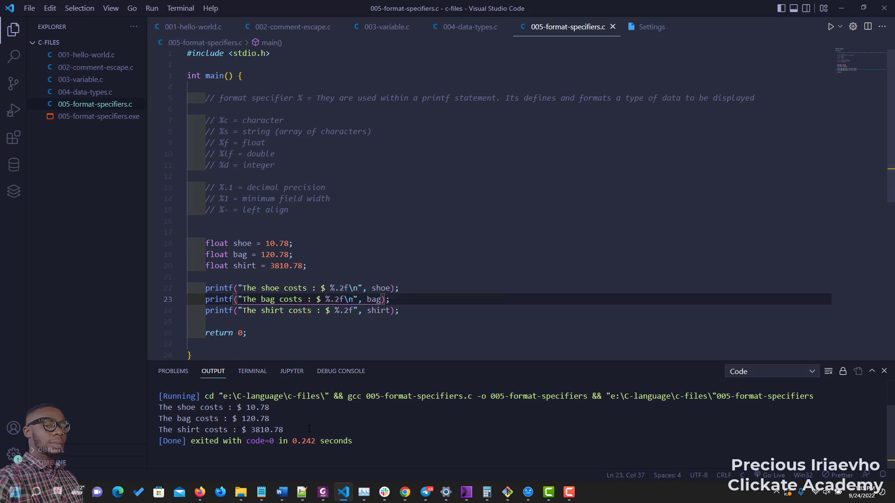
{"action": "mouse_move", "coordinate": [358, 267]}
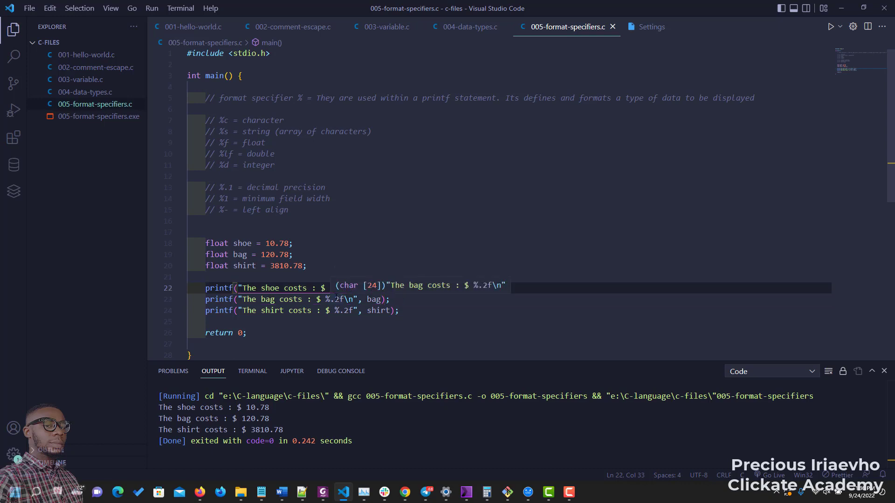
Step: Apply field widths %8.2f, %10.2f and %8.2f, save, and rerun to see padding
{"action": "type", "text": "8"}
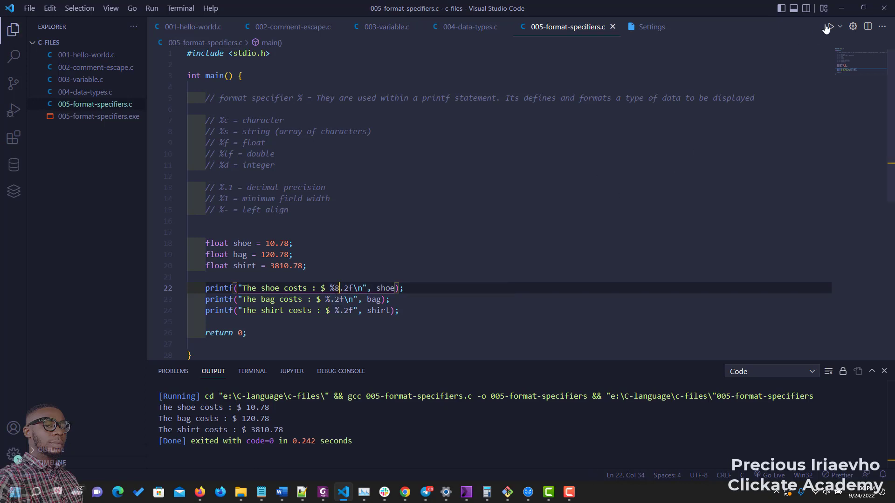
{"action": "left_click", "coordinate": [827, 27]}
{"action": "type", "text": "10"}
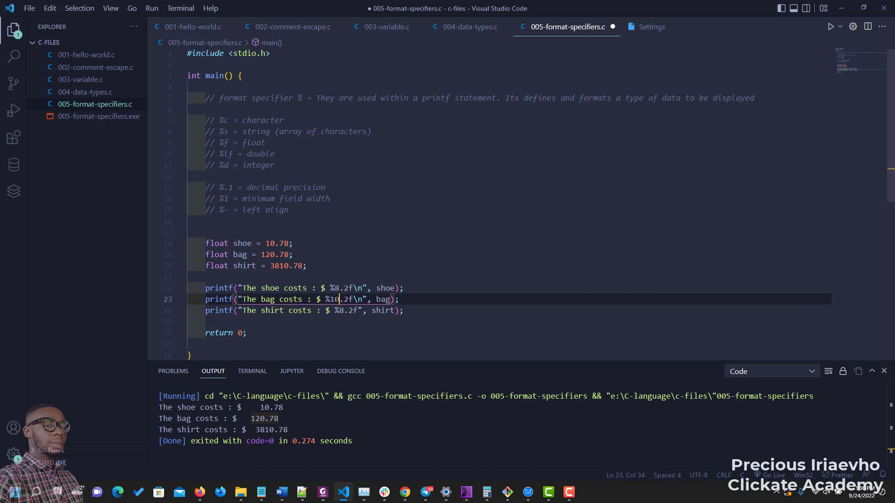
{"action": "key", "text": "ctrl+s"}
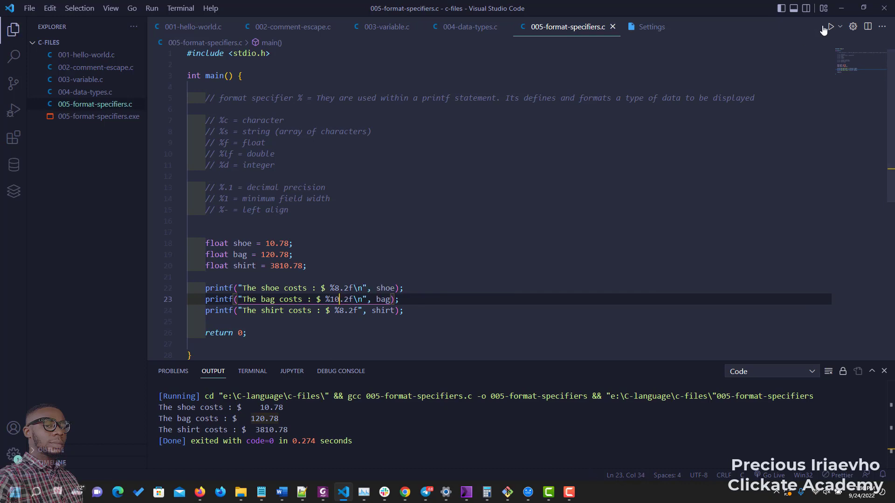
{"action": "left_click", "coordinate": [831, 26]}
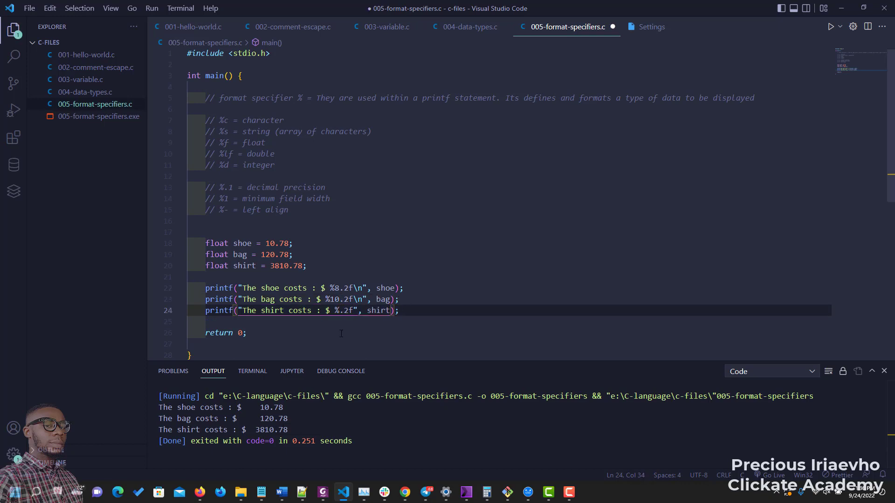
Step: Widen the shirt specifier to %9.2f, rerun, and select the output to show padding
{"action": "type", "text": "9"}
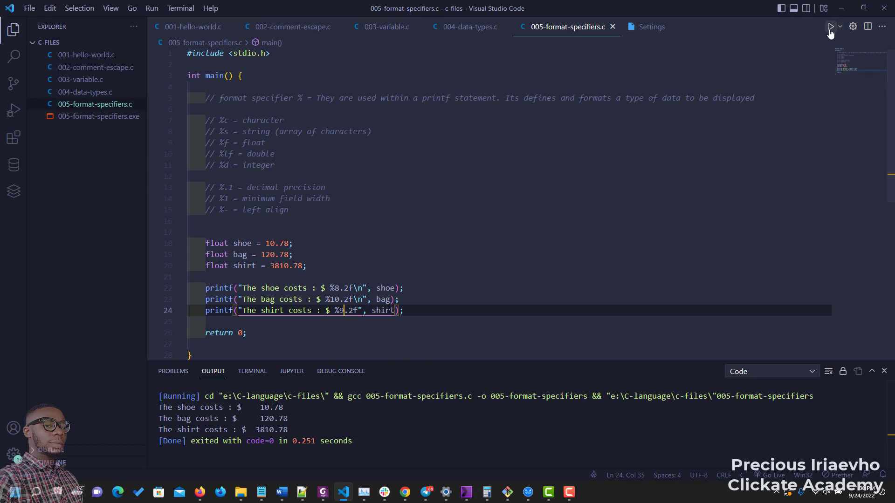
{"action": "left_click", "coordinate": [831, 27]}
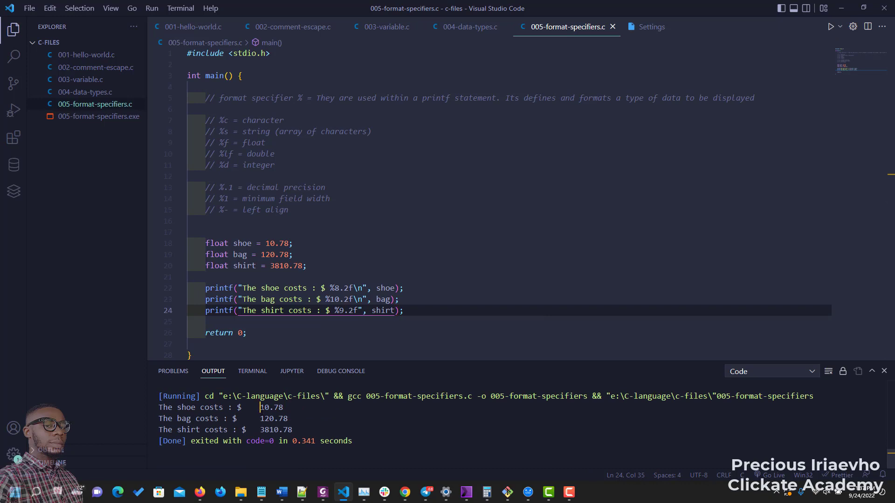
{"action": "left_click_drag", "start_coordinate": [260, 406], "coordinate": [282, 430]}
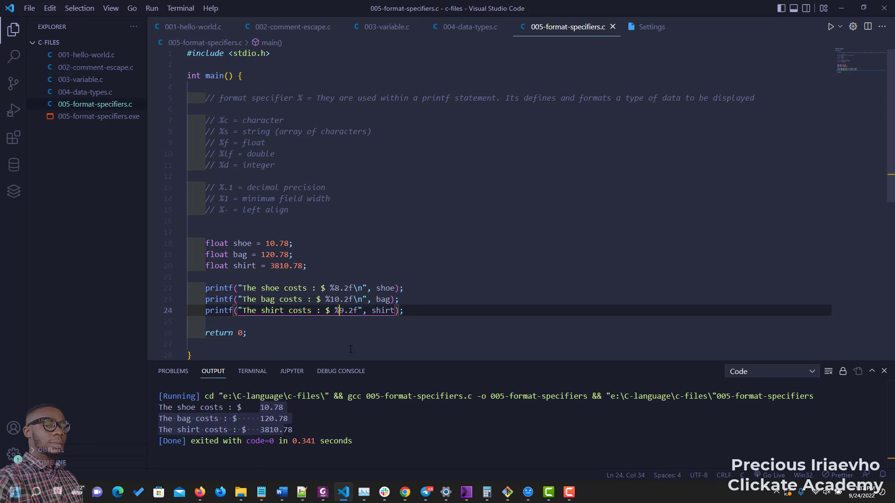
Step: Make the shirt specifier %-9.2f and rerun to show the price left-aligned
{"action": "type", "text": "-"}
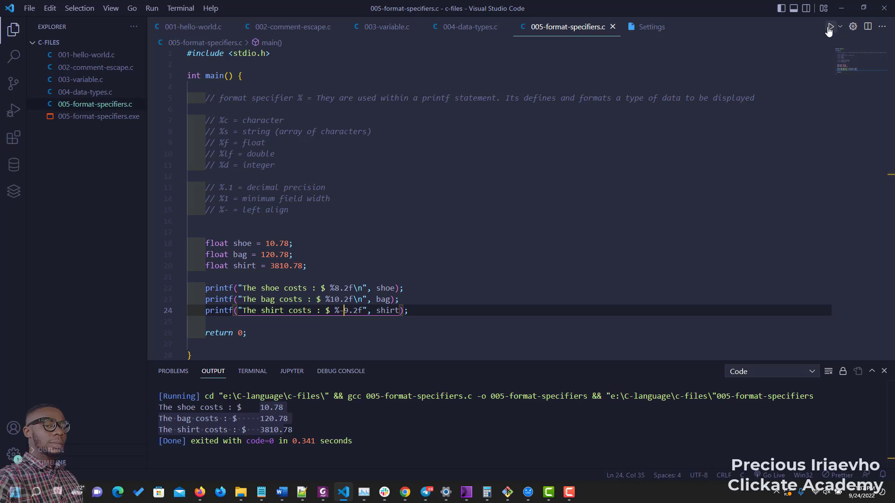
{"action": "left_click", "coordinate": [831, 26]}
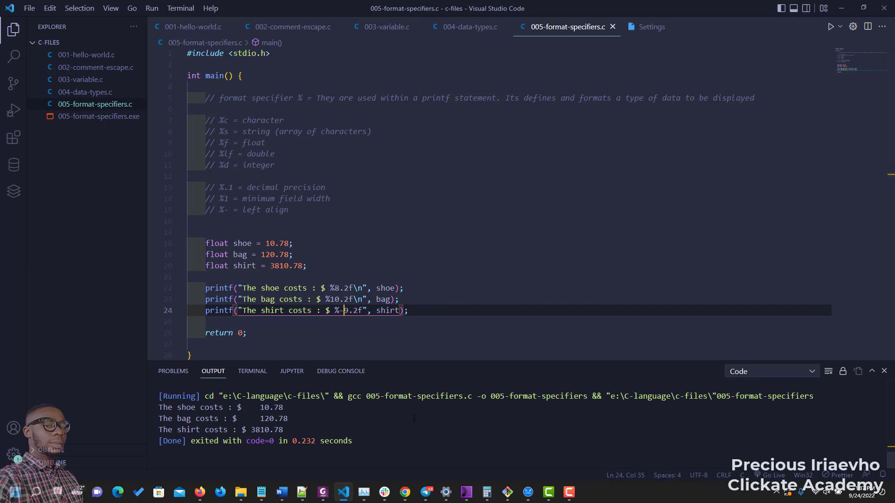